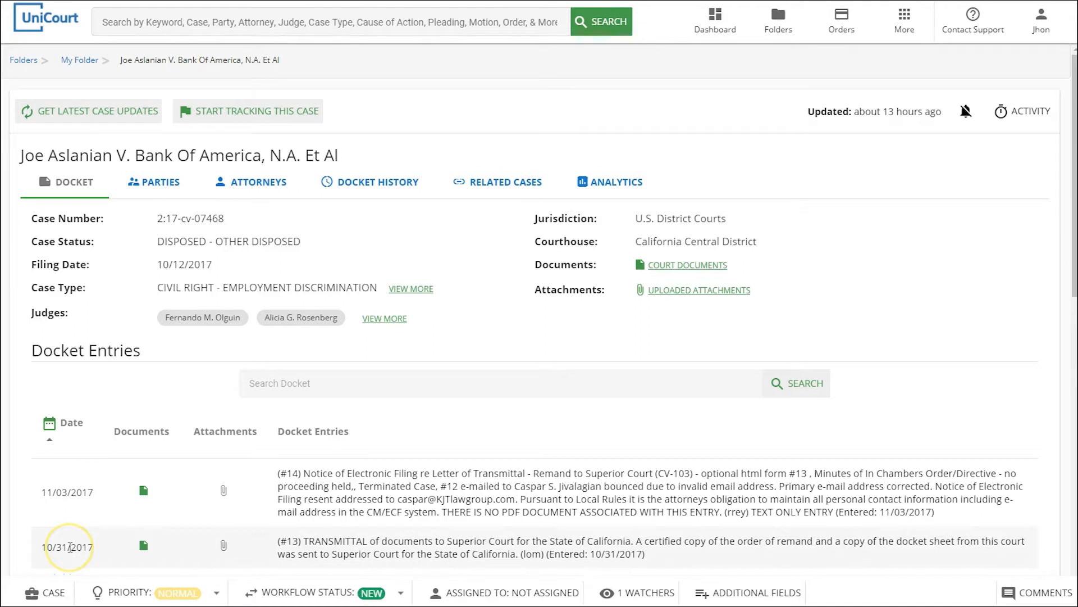
pyautogui.moveTo(67, 547)
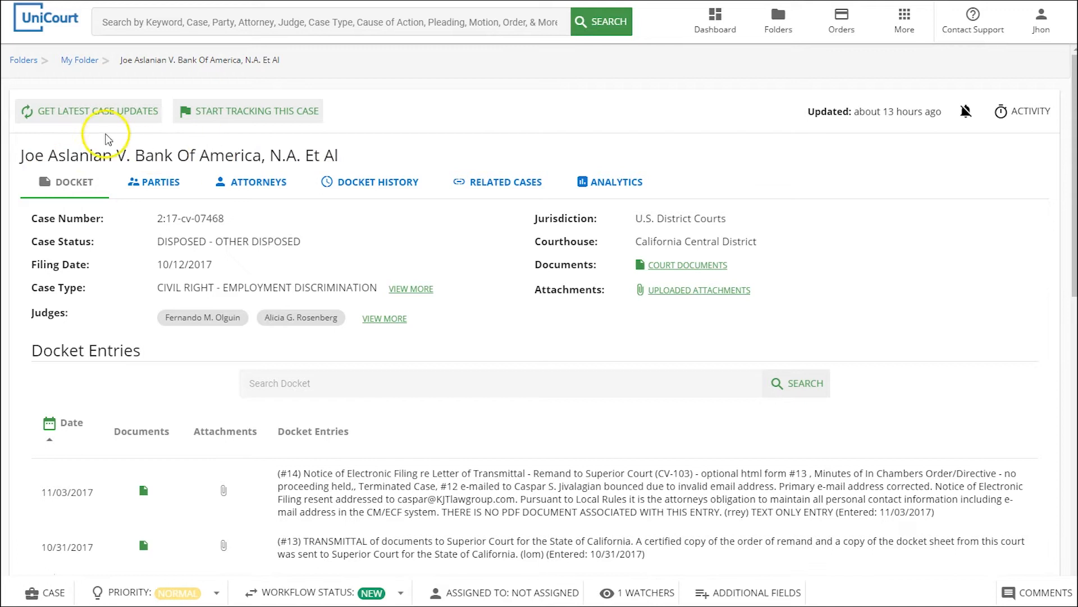
pyautogui.moveTo(11, 93)
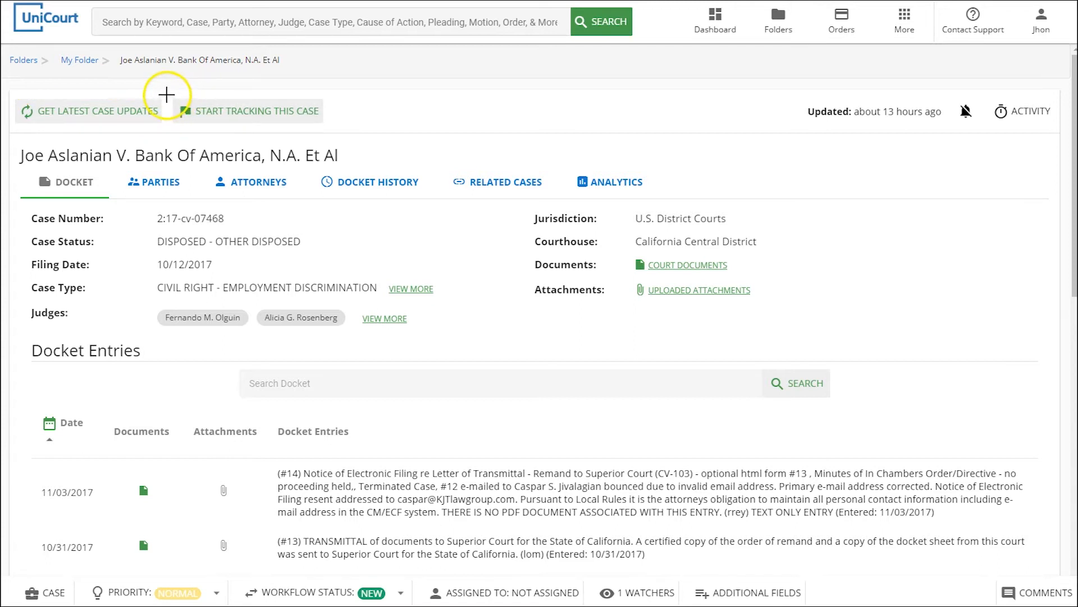
pyautogui.moveTo(328, 128)
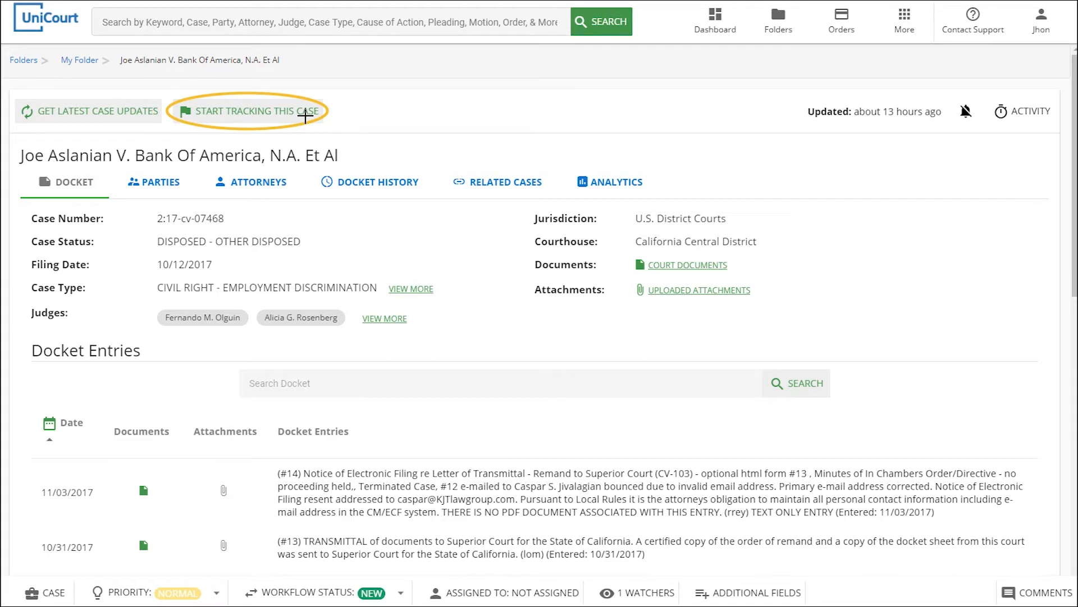
# Start tracking the Joe Aslanian case and agree to the no-PACER-account terms.
pyautogui.click(255, 110)
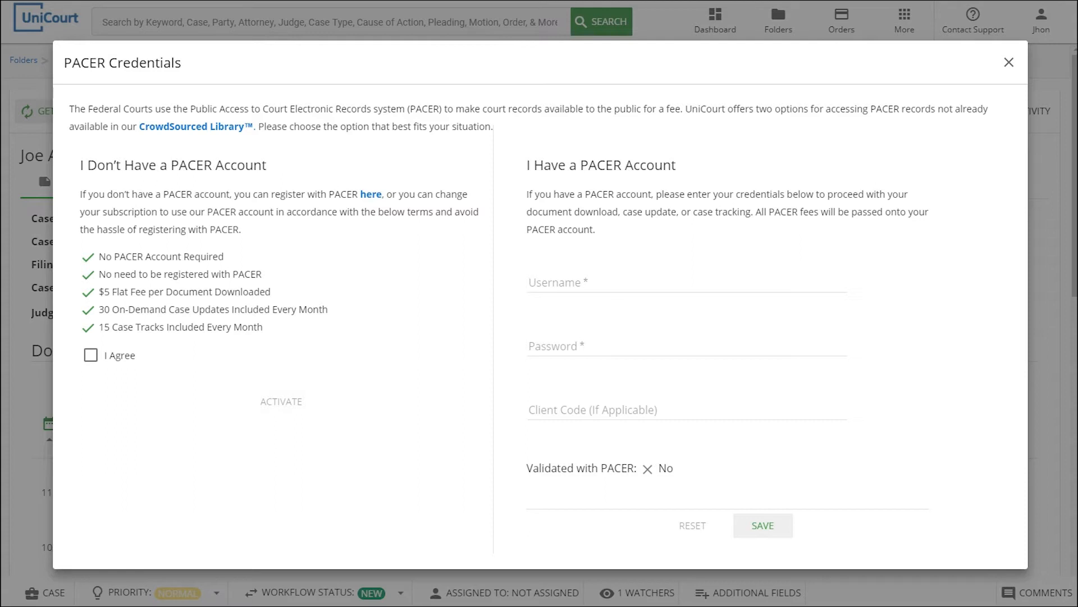
pyautogui.moveTo(60, 90)
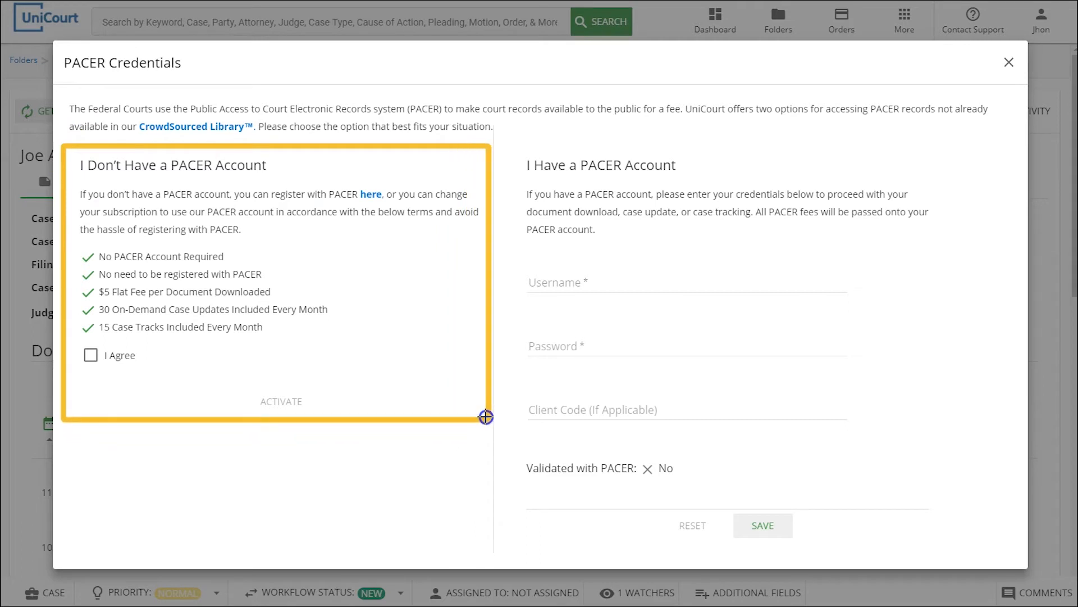
pyautogui.moveTo(485, 416)
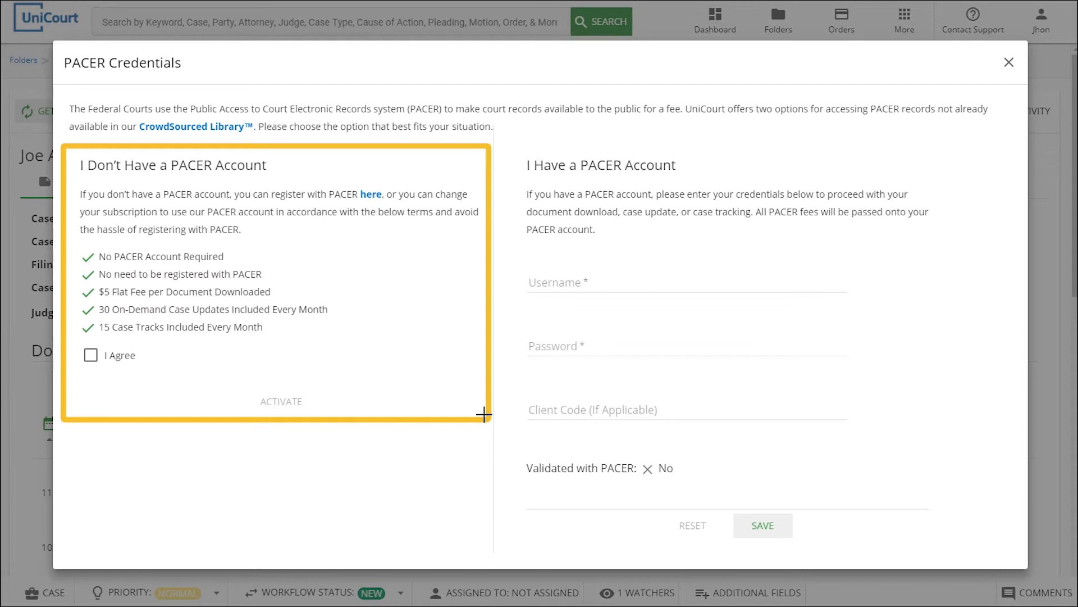
pyautogui.click(91, 355)
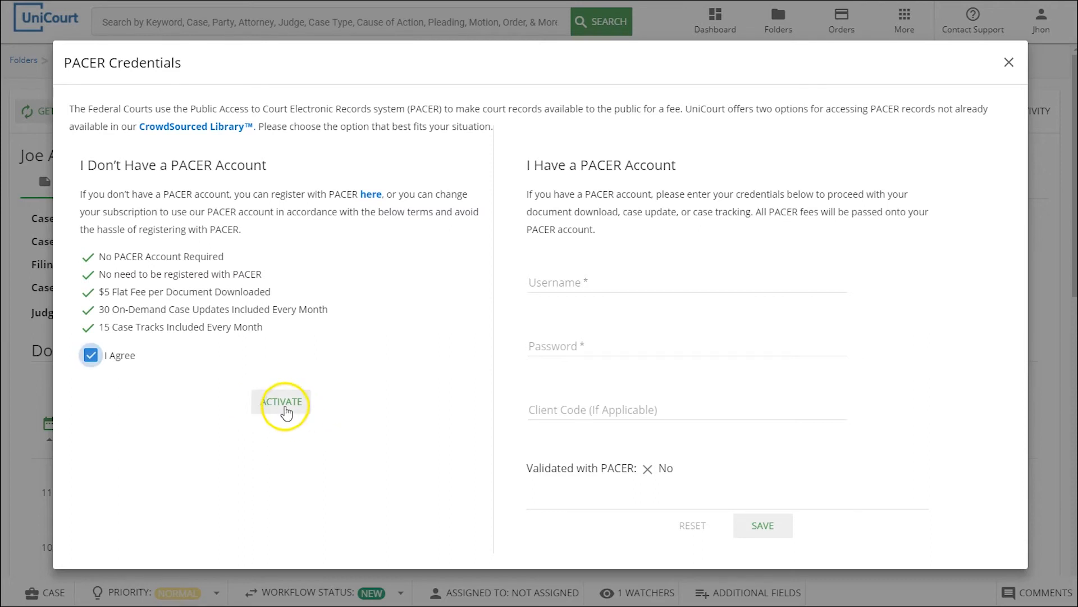
# Activate UniCourt's PACER access and select a Daily tracking frequency.
pyautogui.click(281, 401)
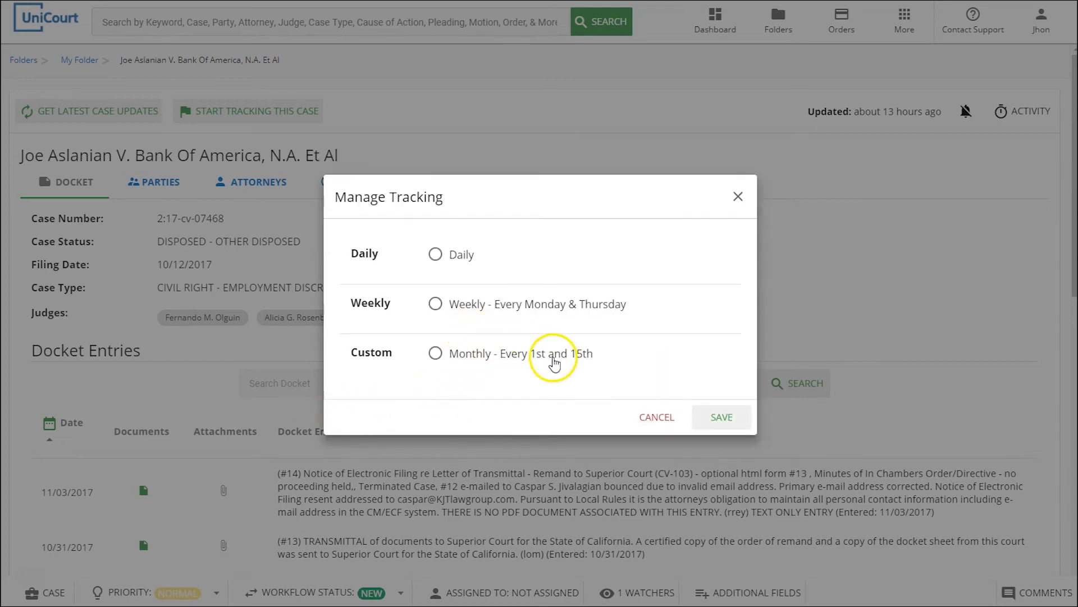
pyautogui.moveTo(524, 305)
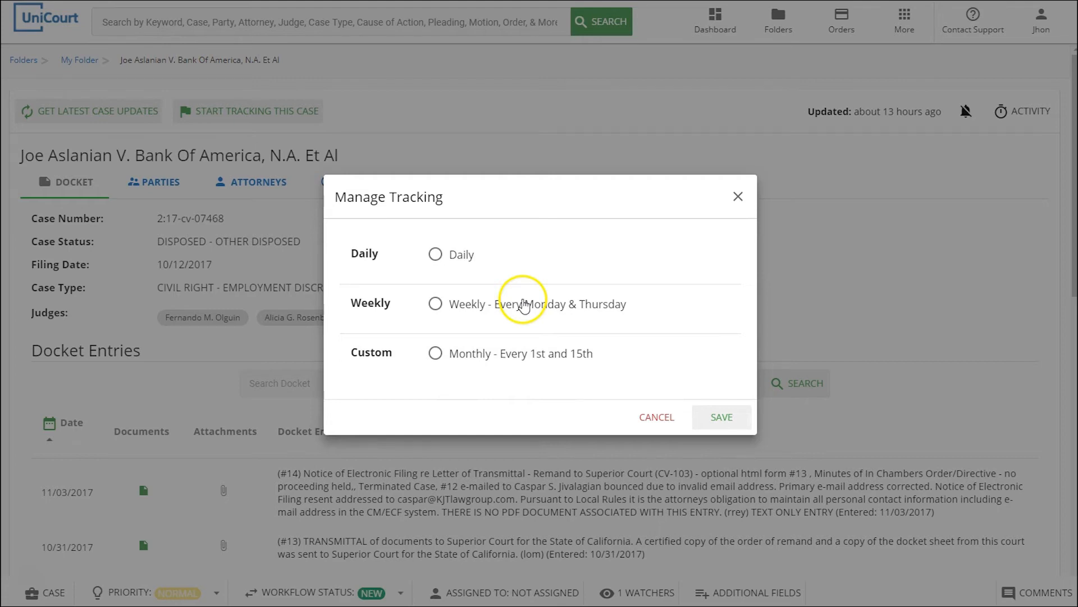
pyautogui.moveTo(564, 294)
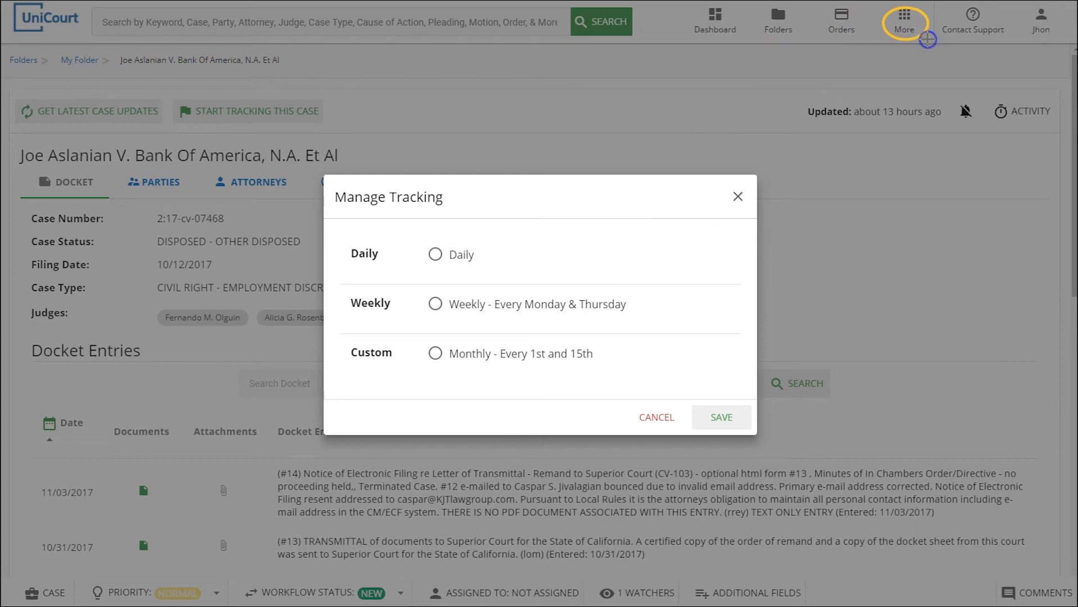
pyautogui.moveTo(928, 40)
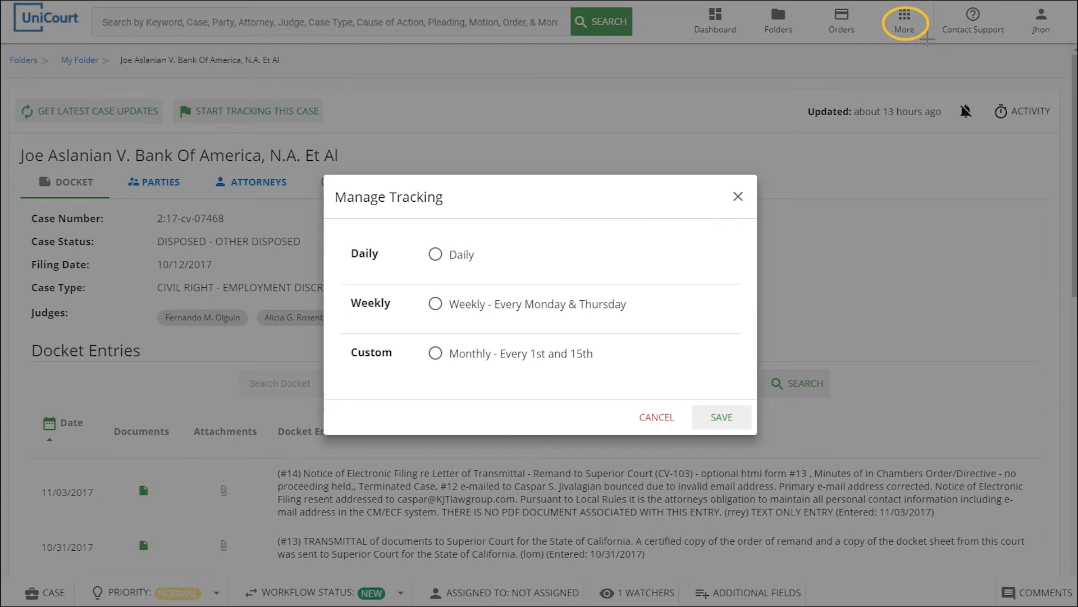
pyautogui.moveTo(731, 114)
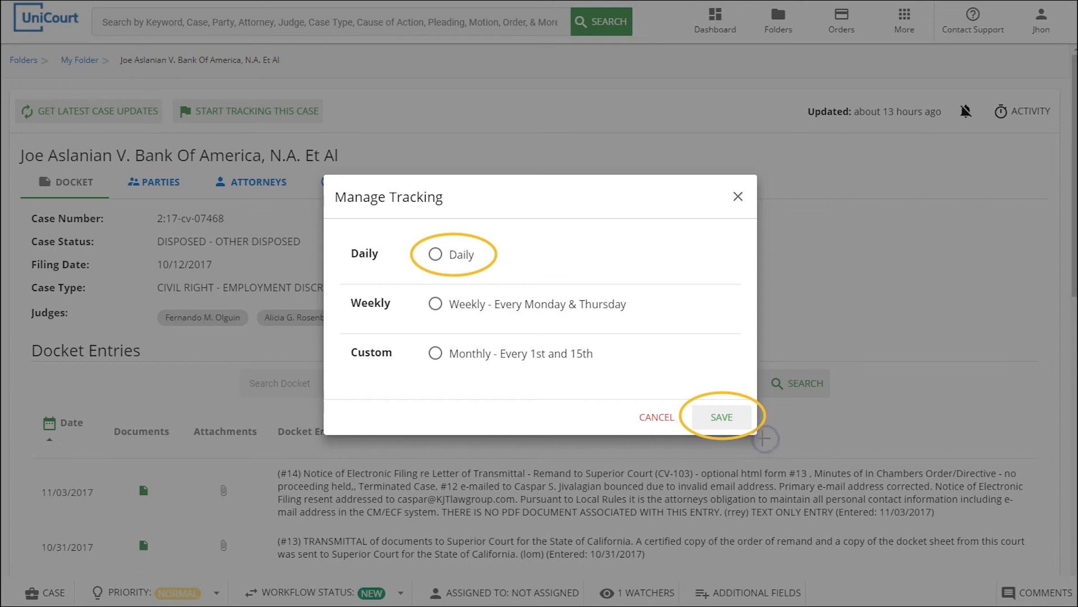
pyautogui.click(435, 254)
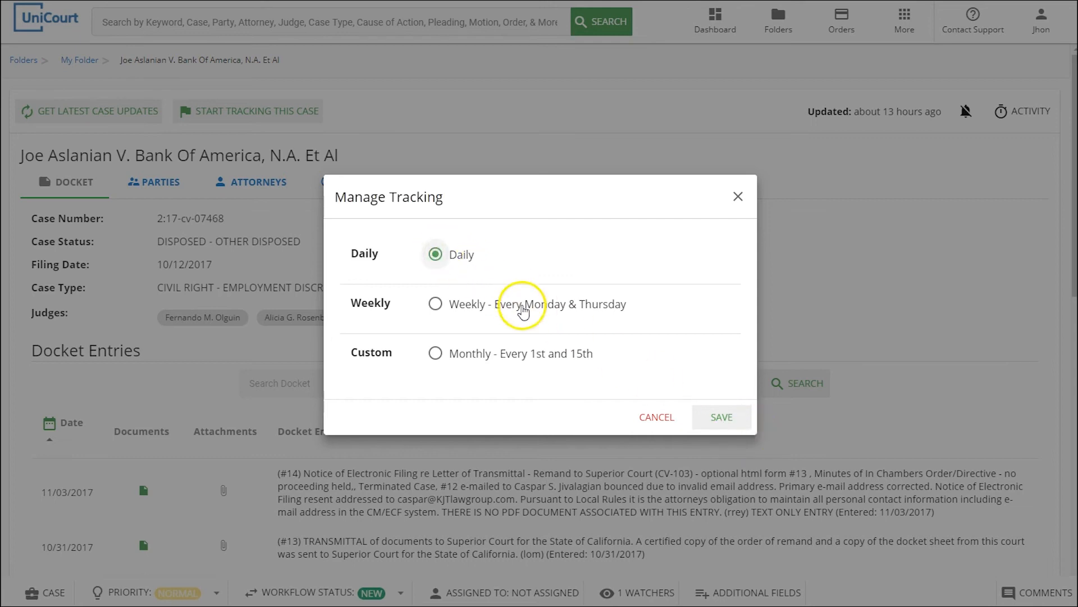
# Save the Daily tracking schedule in Manage Tracking.
pyautogui.click(721, 417)
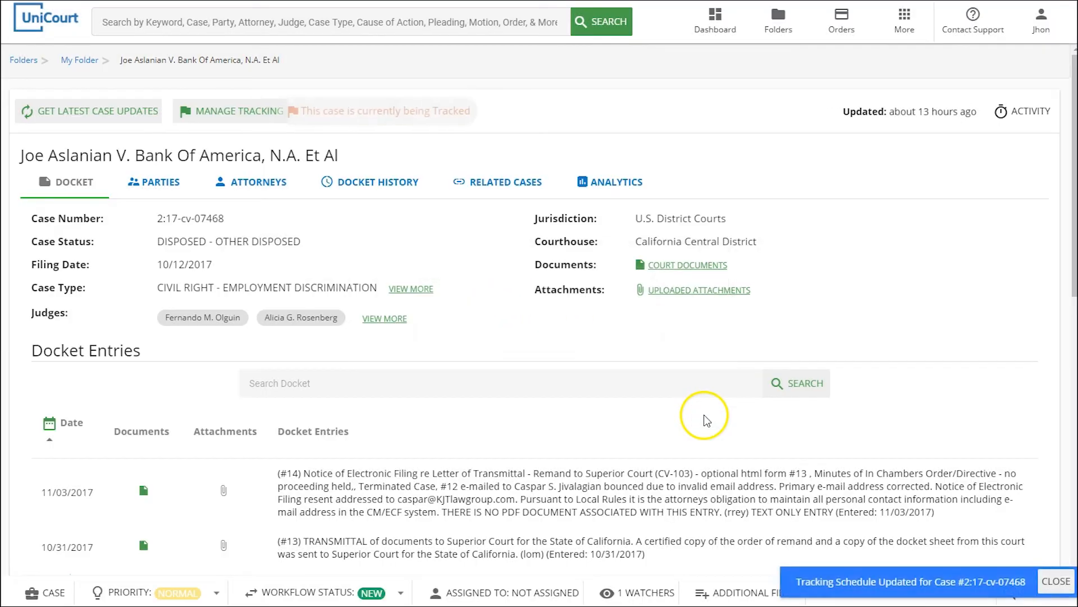
pyautogui.moveTo(363, 136)
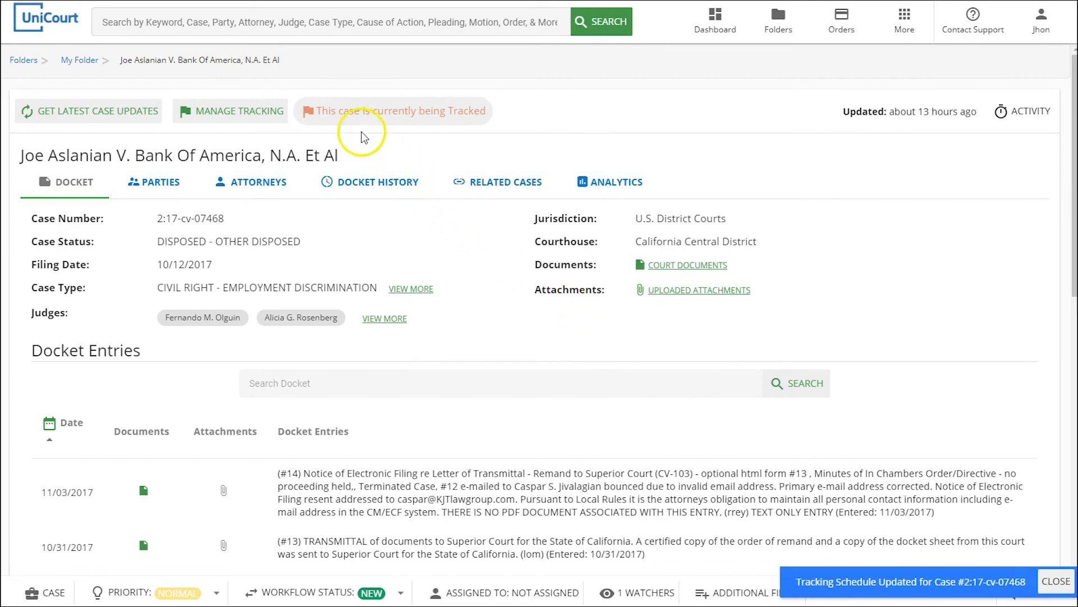
pyautogui.moveTo(499, 133)
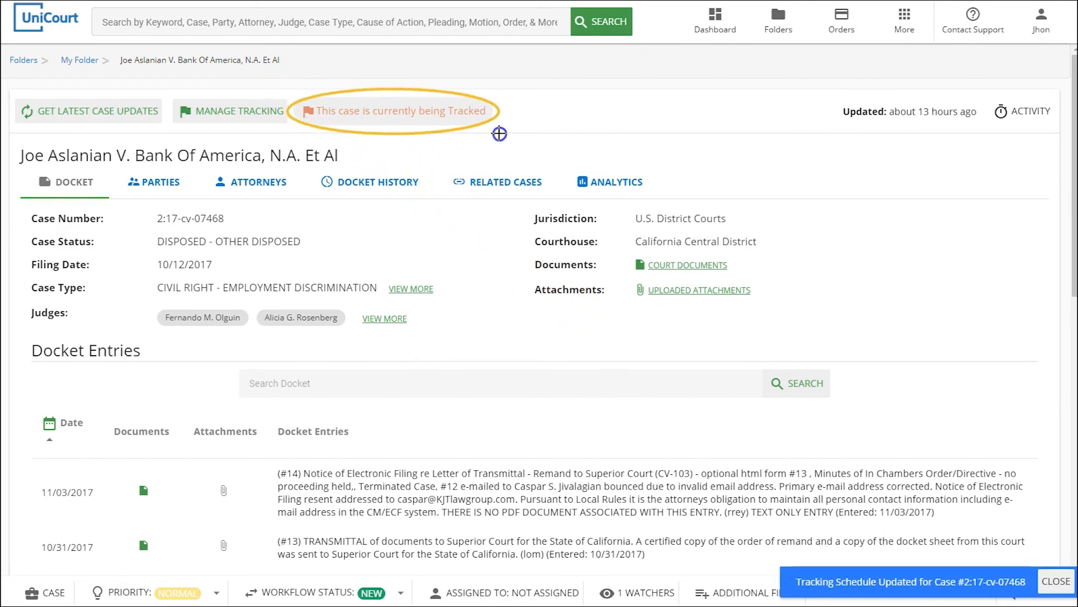
pyautogui.moveTo(500, 132)
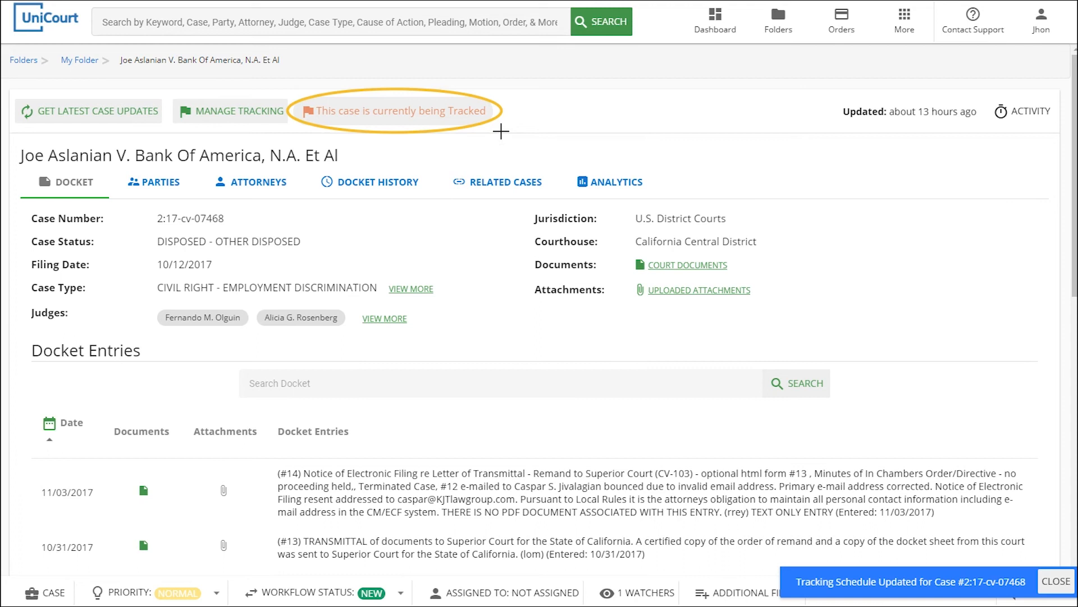